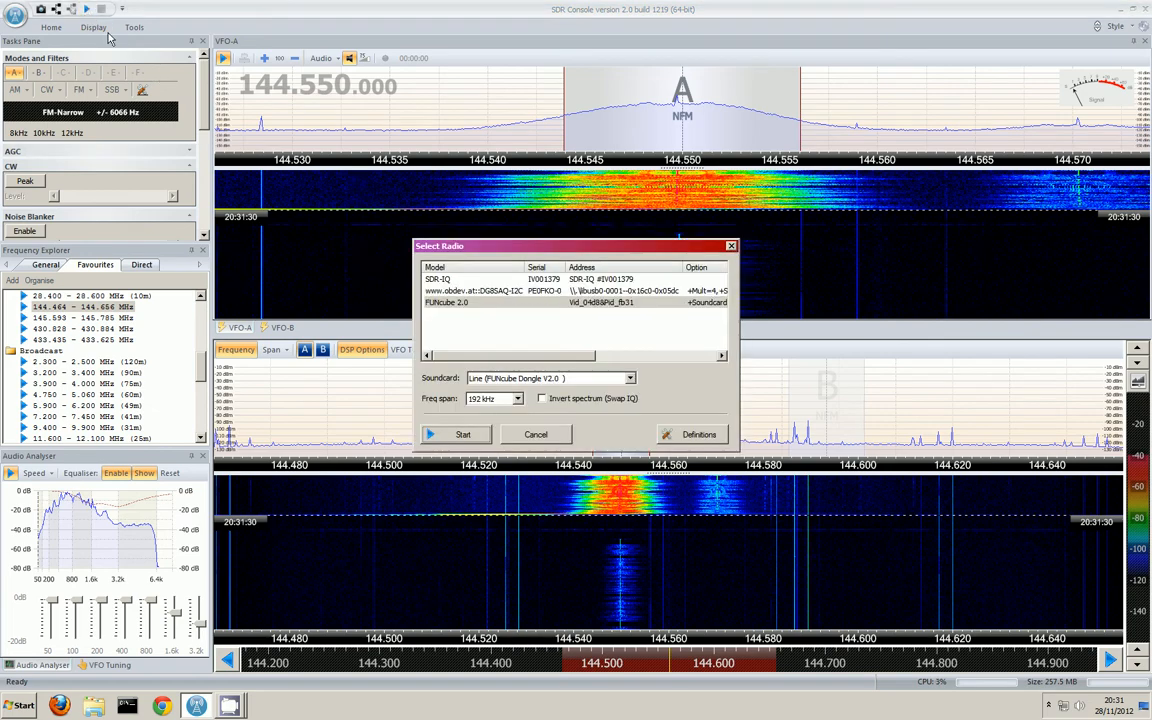
# Start the FUNcube Dongle V2.0 from the Select Radio dialog so reception runs near 144.5 MHz
pyautogui.click(456, 434)
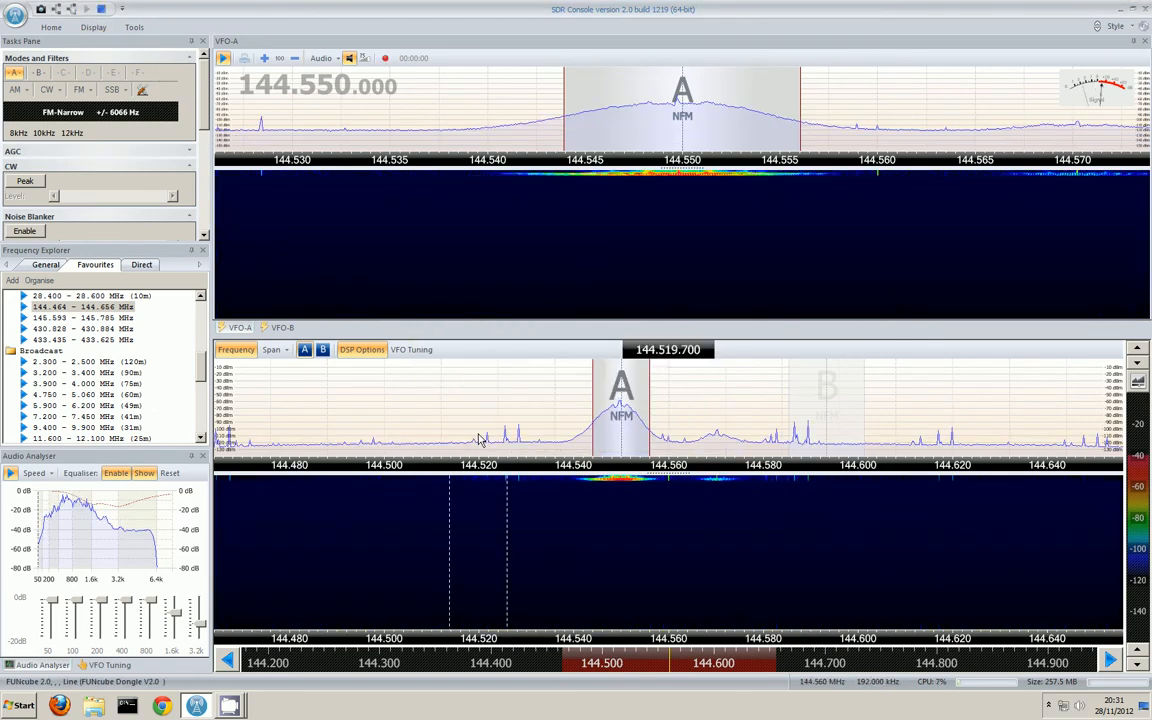